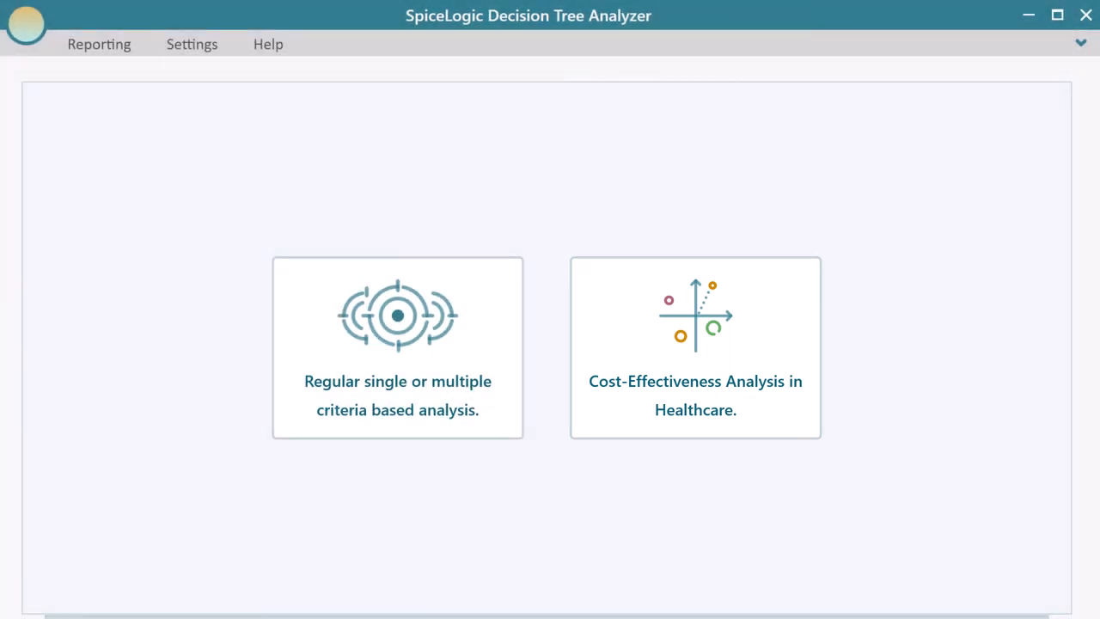
# - Start a regular-analysis tree with a Decision 1 root node and add an action node
pyautogui.click(398, 347)
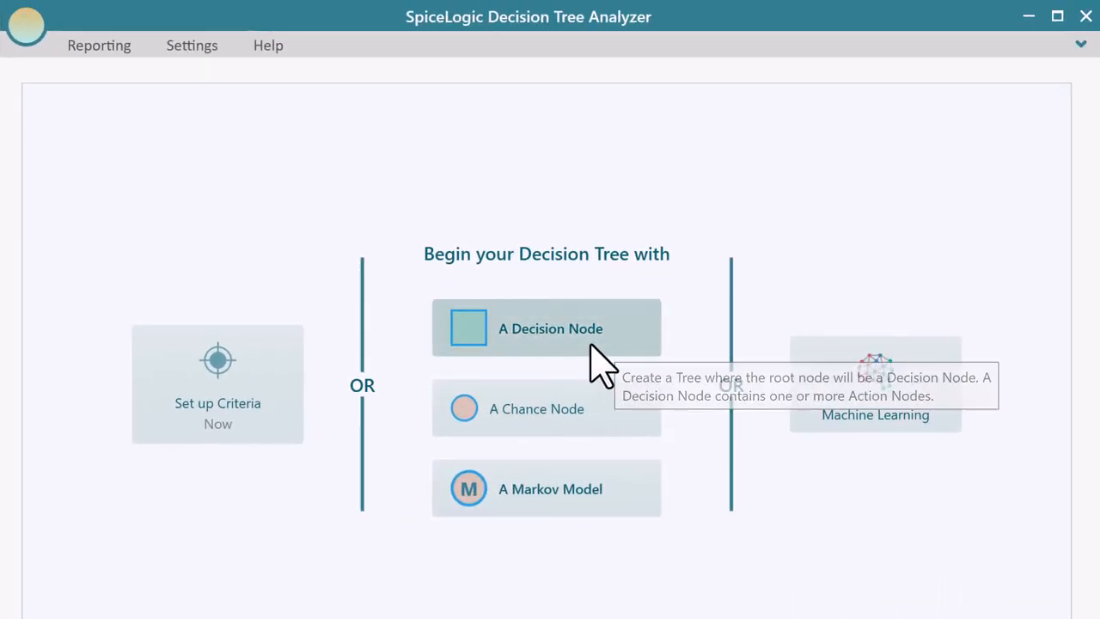
pyautogui.click(546, 327)
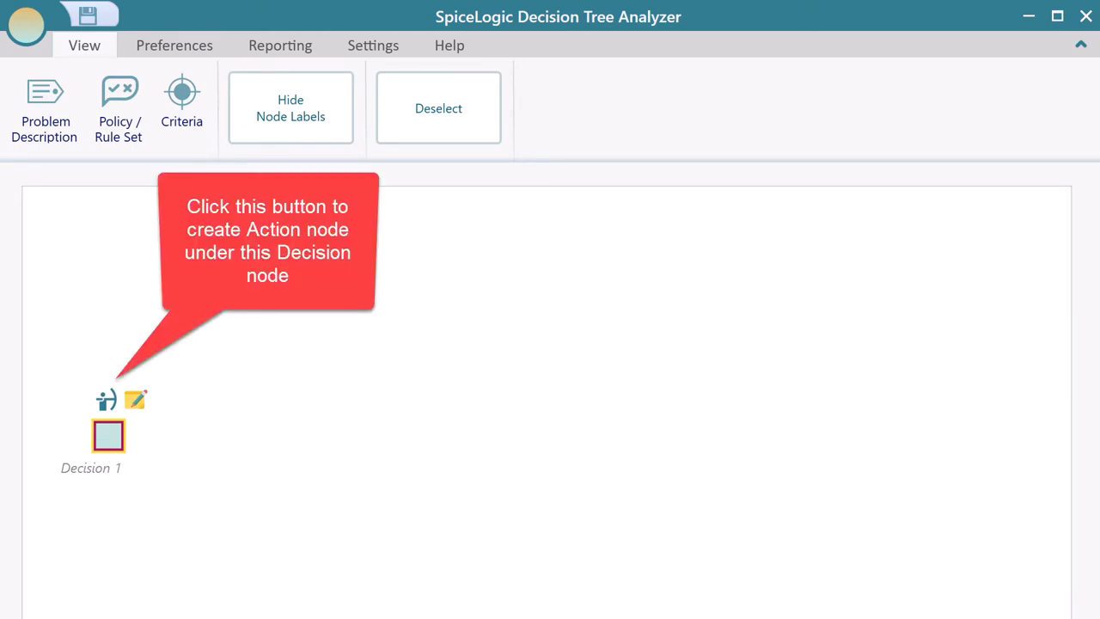
pyautogui.click(106, 399)
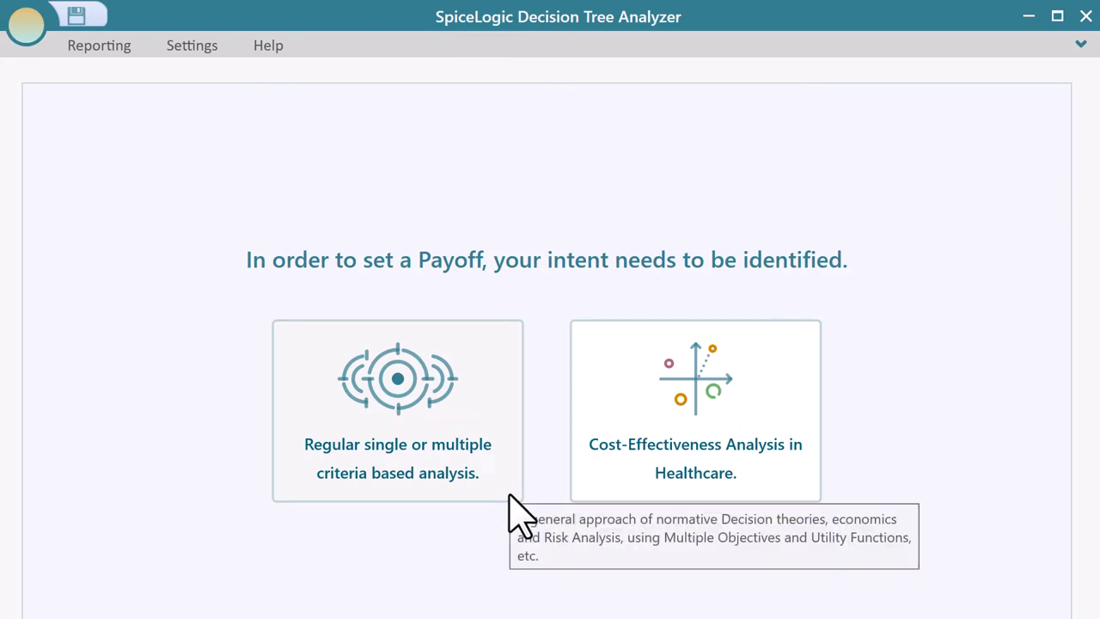
# - Choose criteria-based payoff analysis and make the first criterion Maximize Space
pyautogui.click(397, 410)
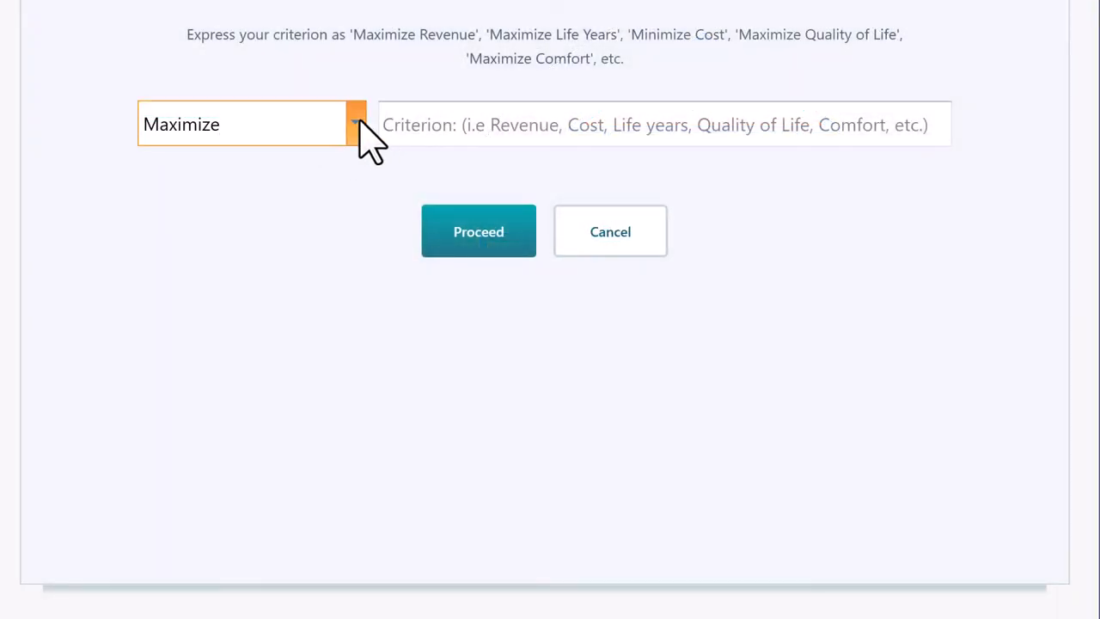
pyautogui.click(354, 124)
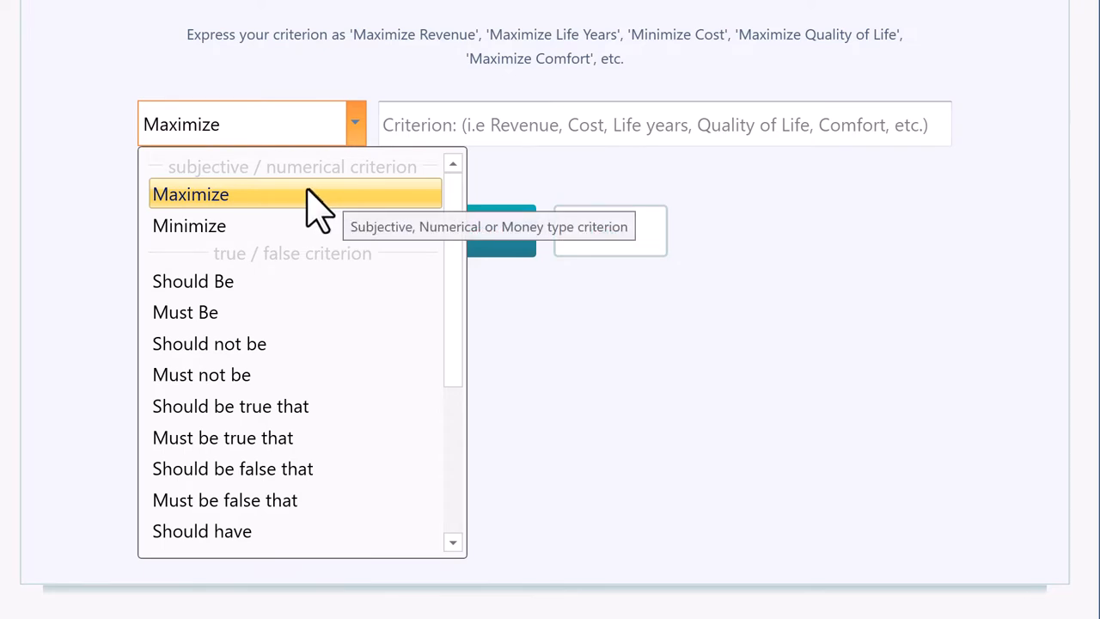
pyautogui.moveTo(258, 225)
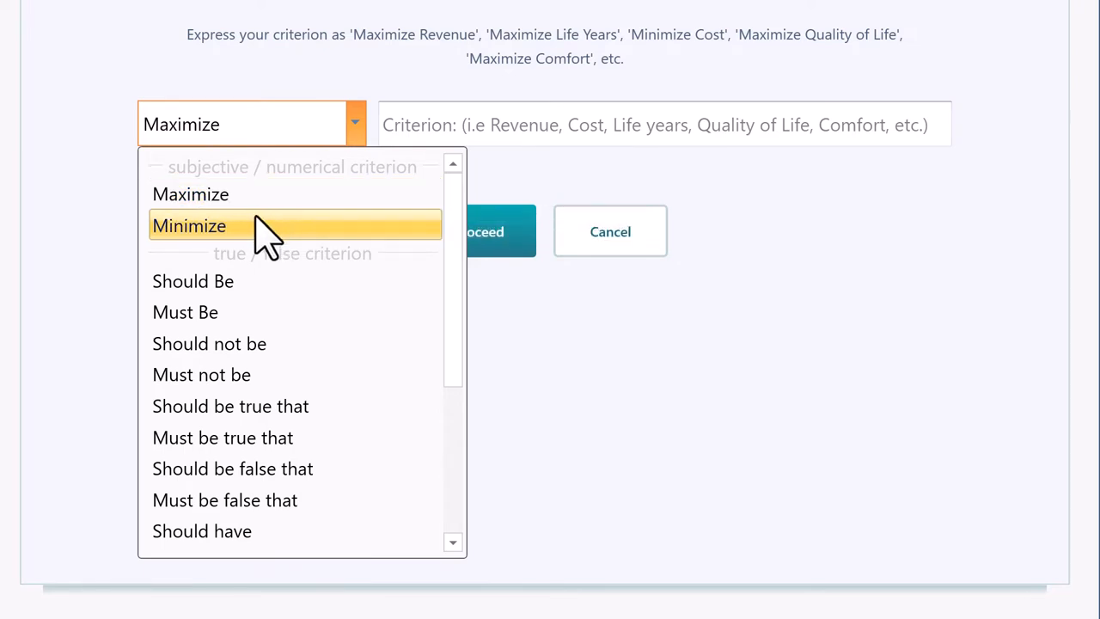
pyautogui.moveTo(258, 232)
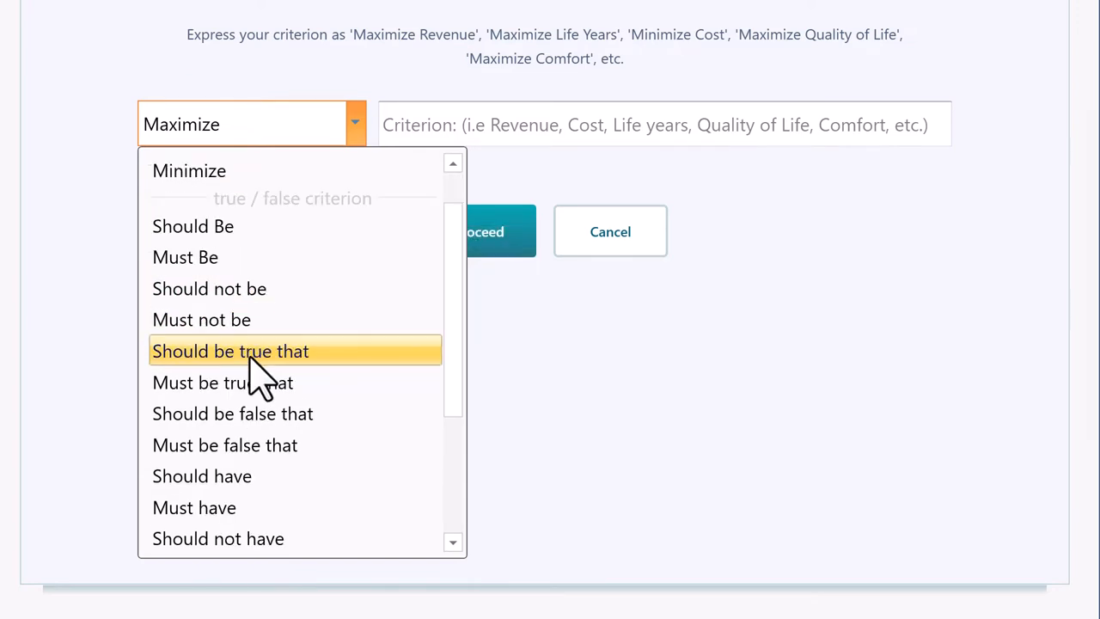
pyautogui.scroll(-3)
pyautogui.write('Space')
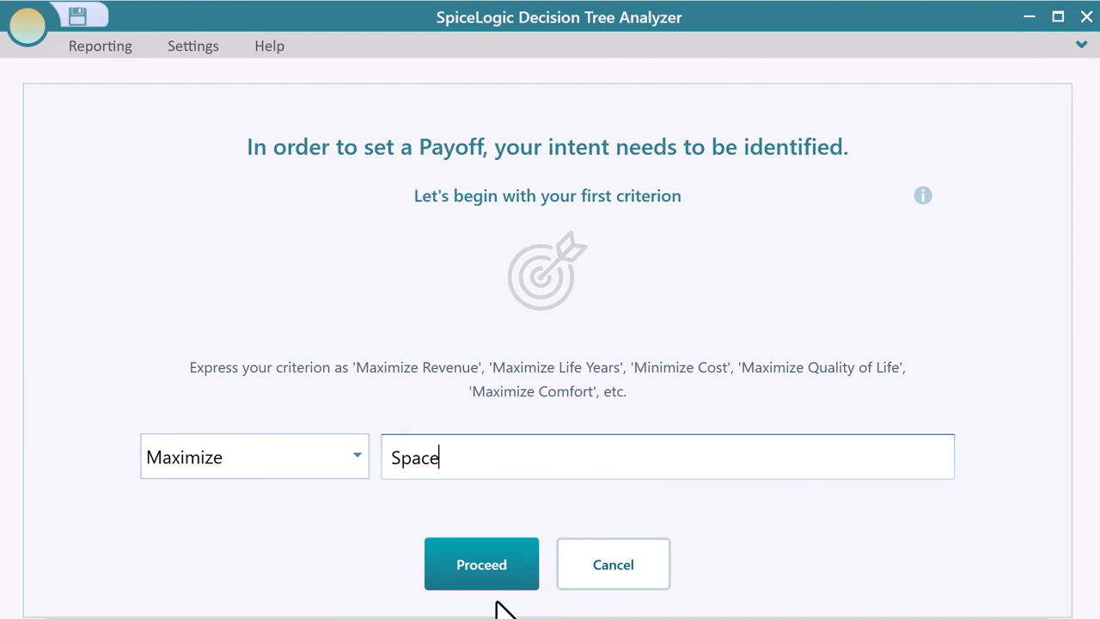
# - Make Space a numerical criterion ranging 1000–5000 sq ft
pyautogui.click(482, 564)
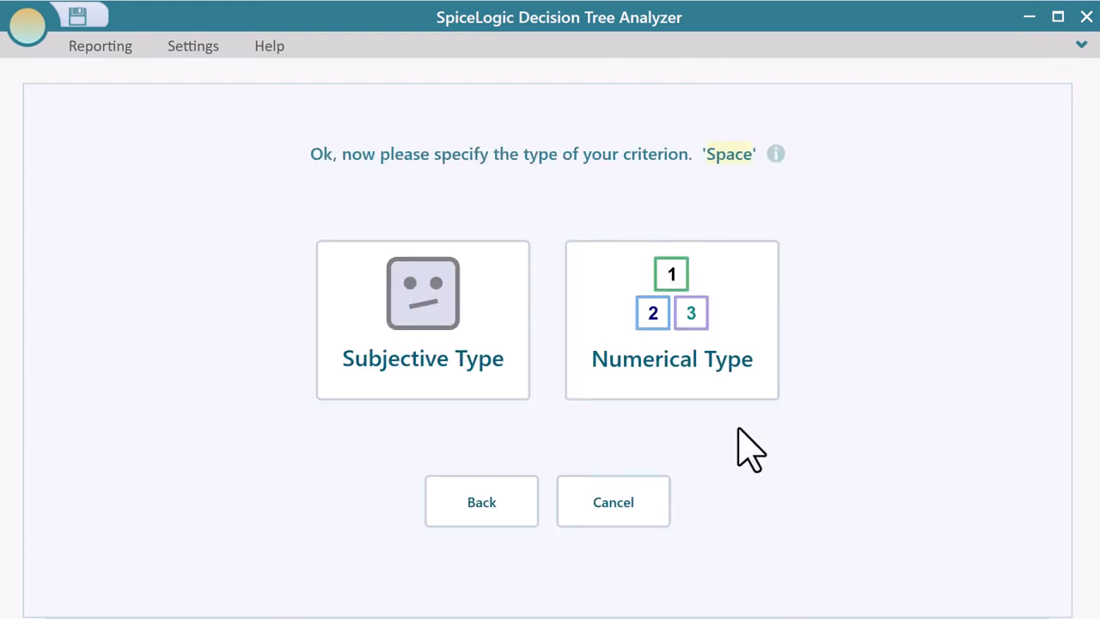
pyautogui.click(672, 320)
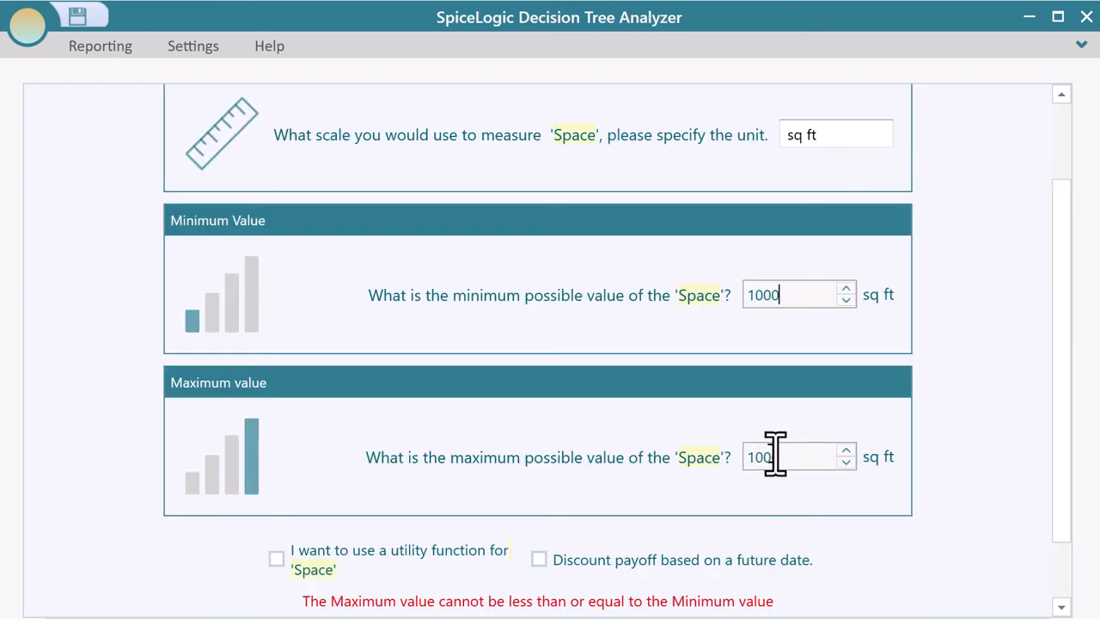
pyautogui.write('5000')
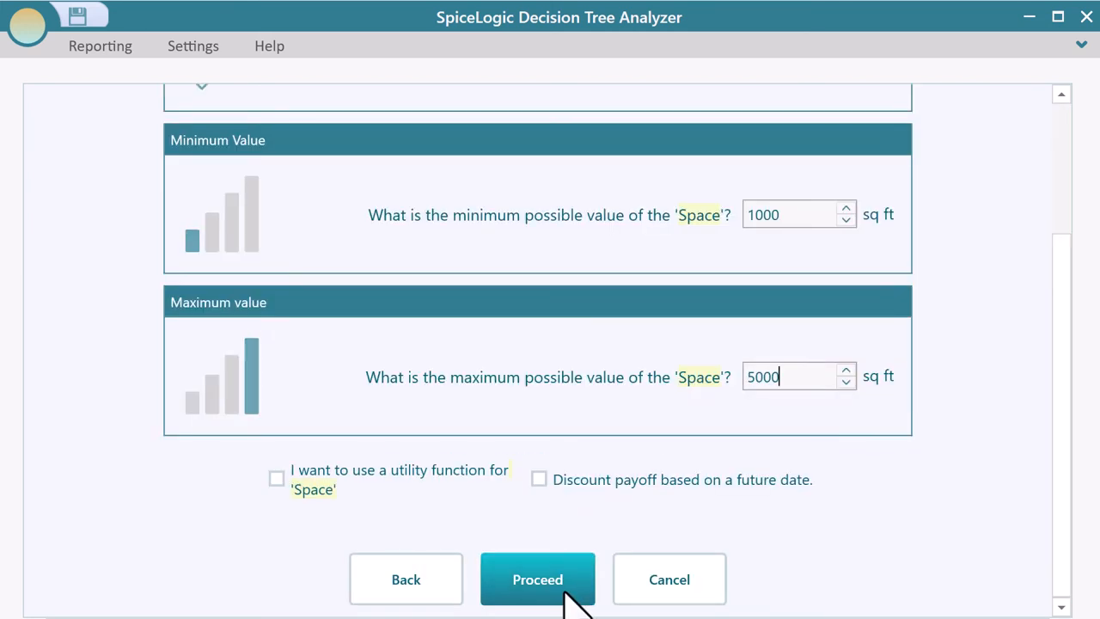
pyautogui.click(537, 578)
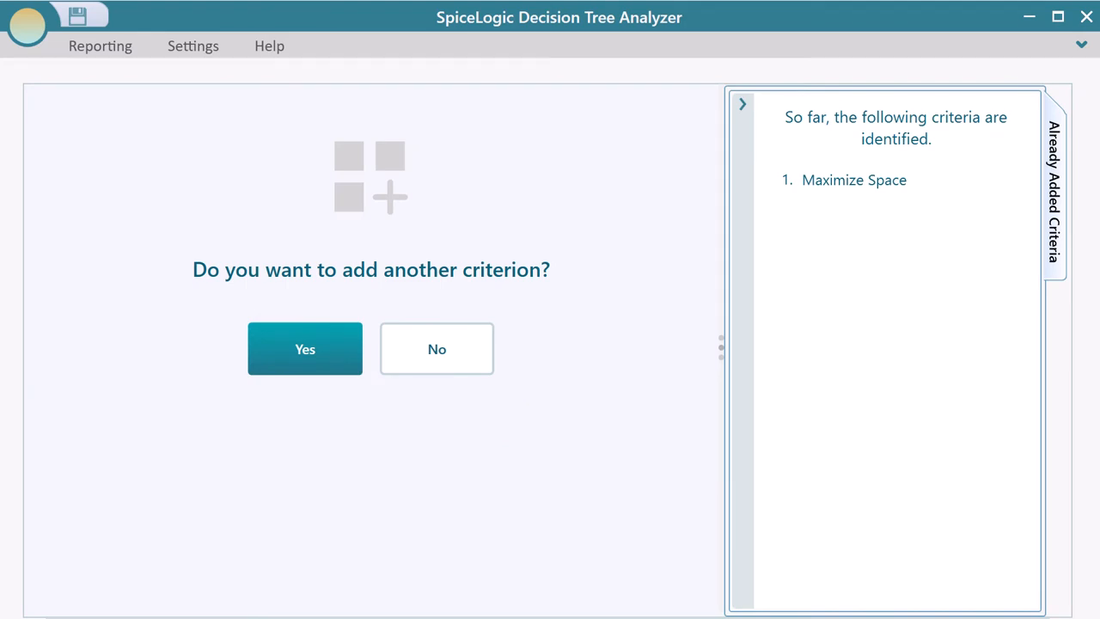
# - Add Minimize Cost ($100,000–800,000) and Maximize Beauty as a subjective criterion
pyautogui.click(305, 349)
pyautogui.write('Cost')
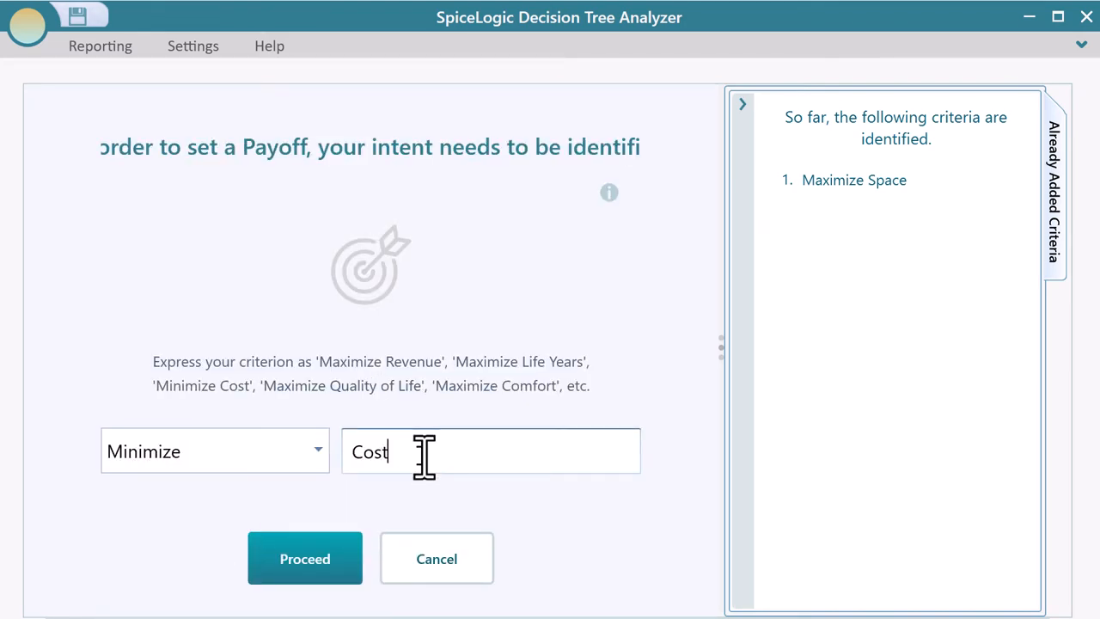
pyautogui.click(304, 558)
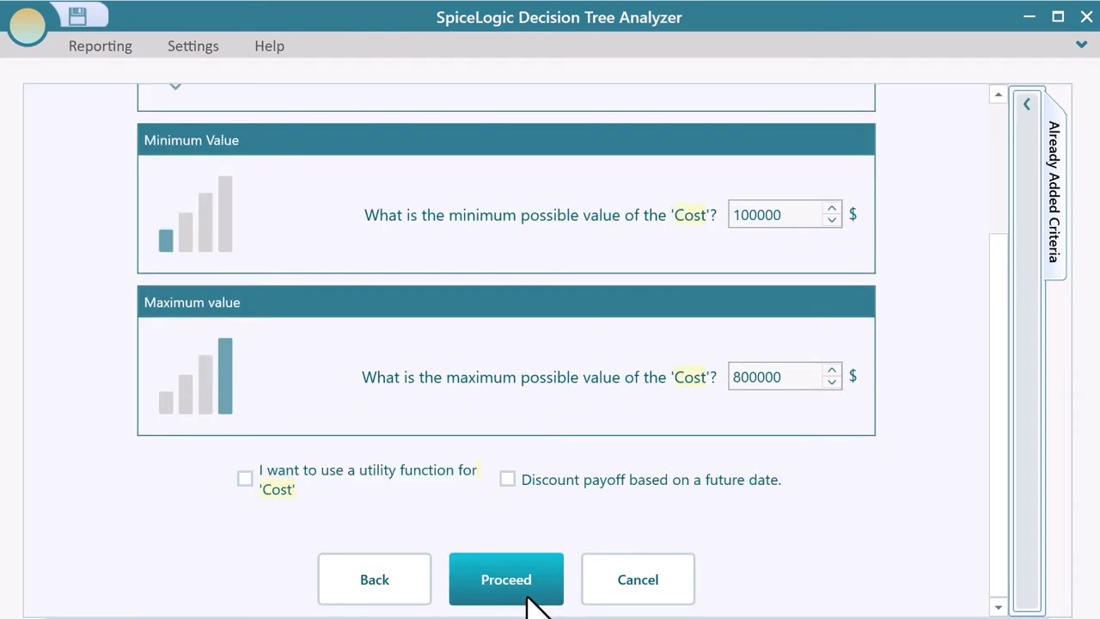
pyautogui.click(505, 579)
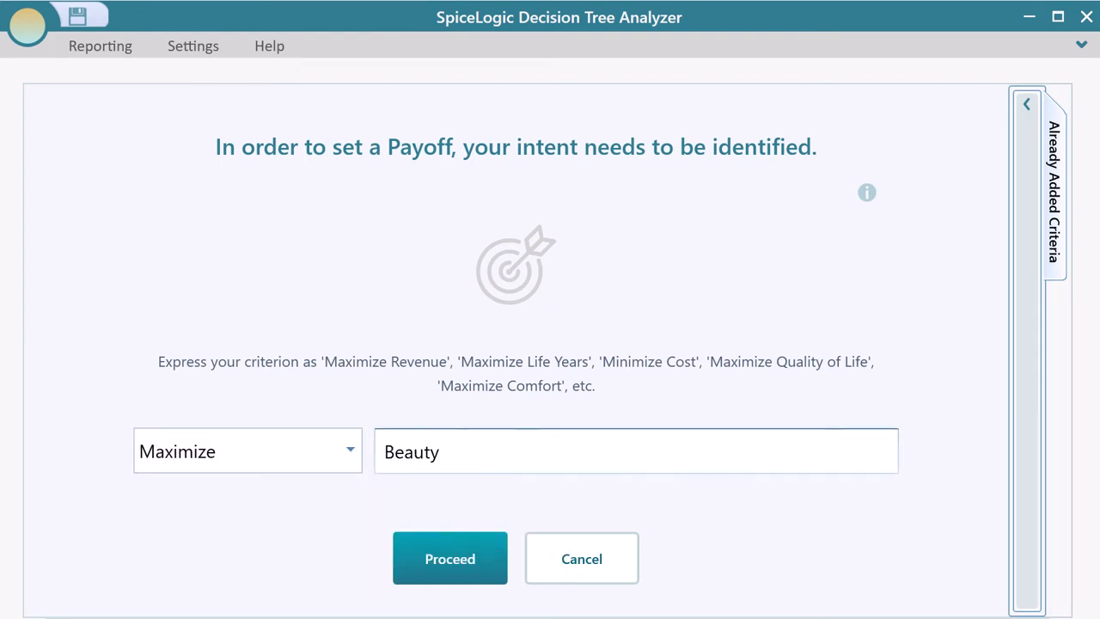
pyautogui.click(449, 558)
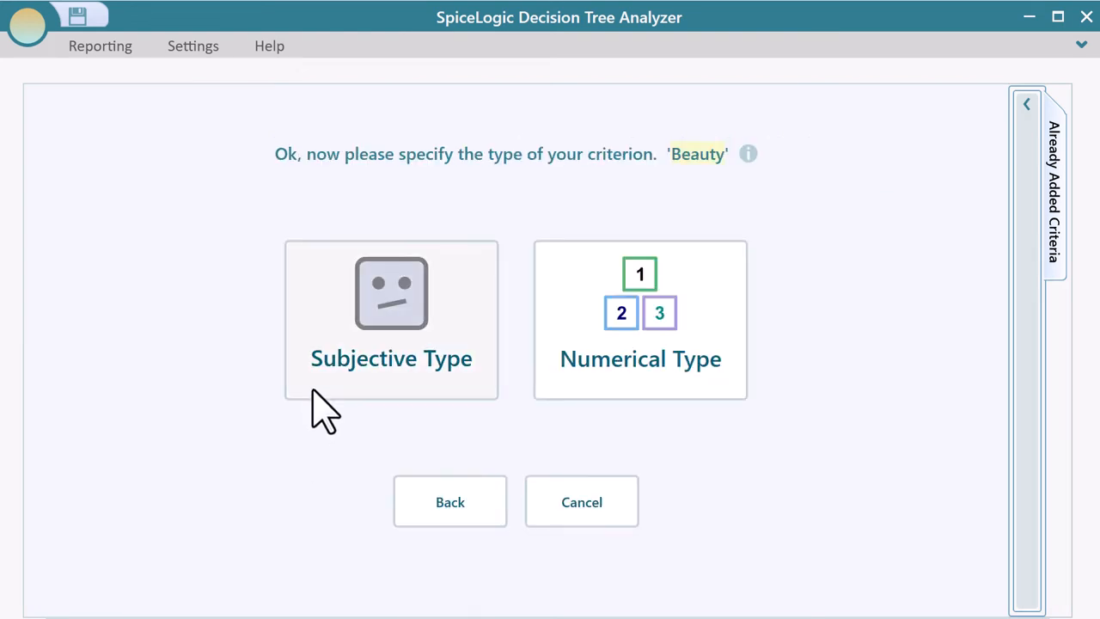
pyautogui.click(391, 320)
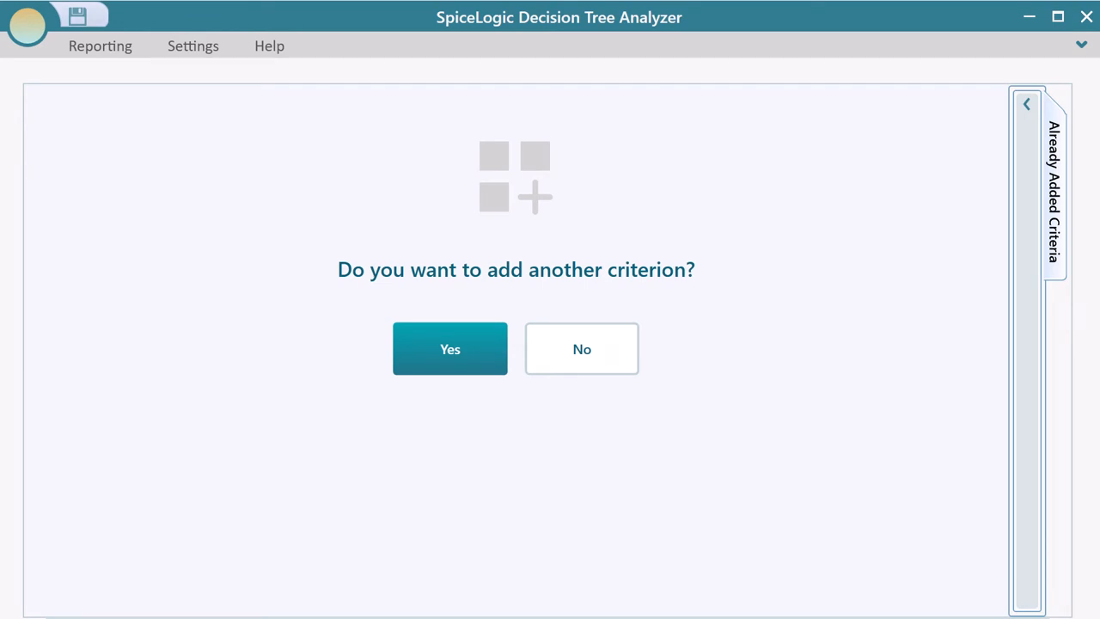
# - Add 'Must have Good neighborhood' as the fourth criterion and stop adding criteria
pyautogui.click(450, 348)
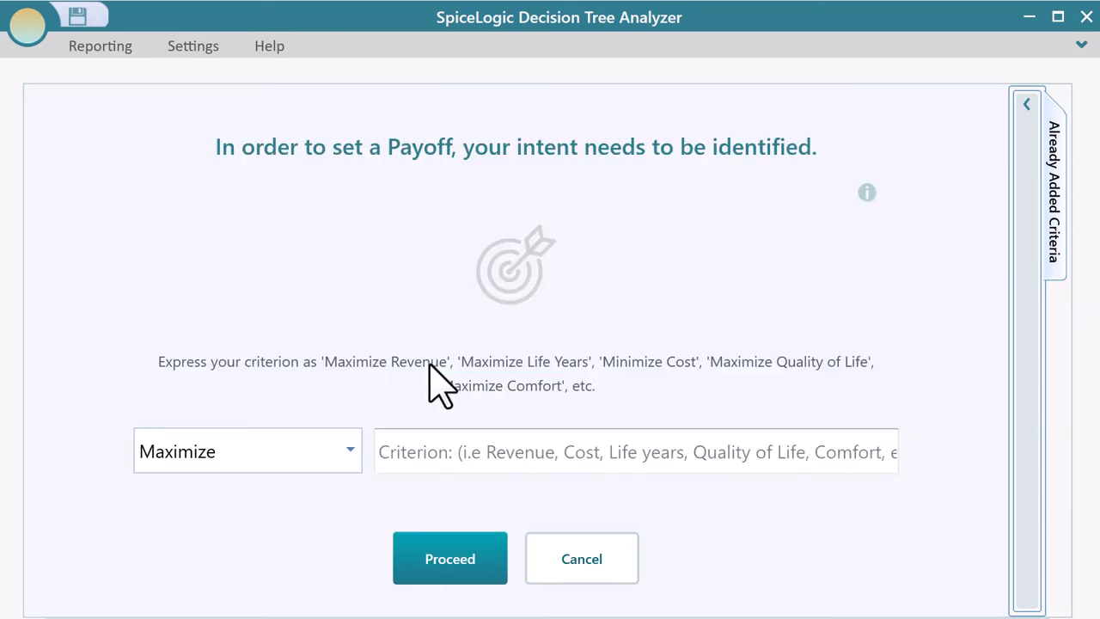
pyautogui.click(247, 450)
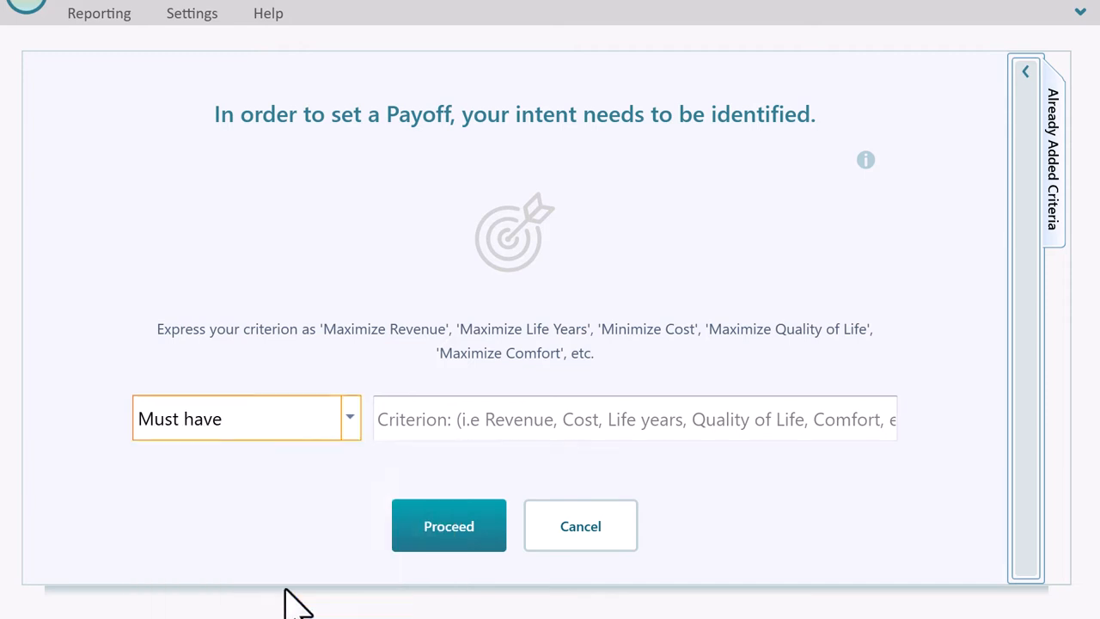
pyautogui.moveTo(275, 438)
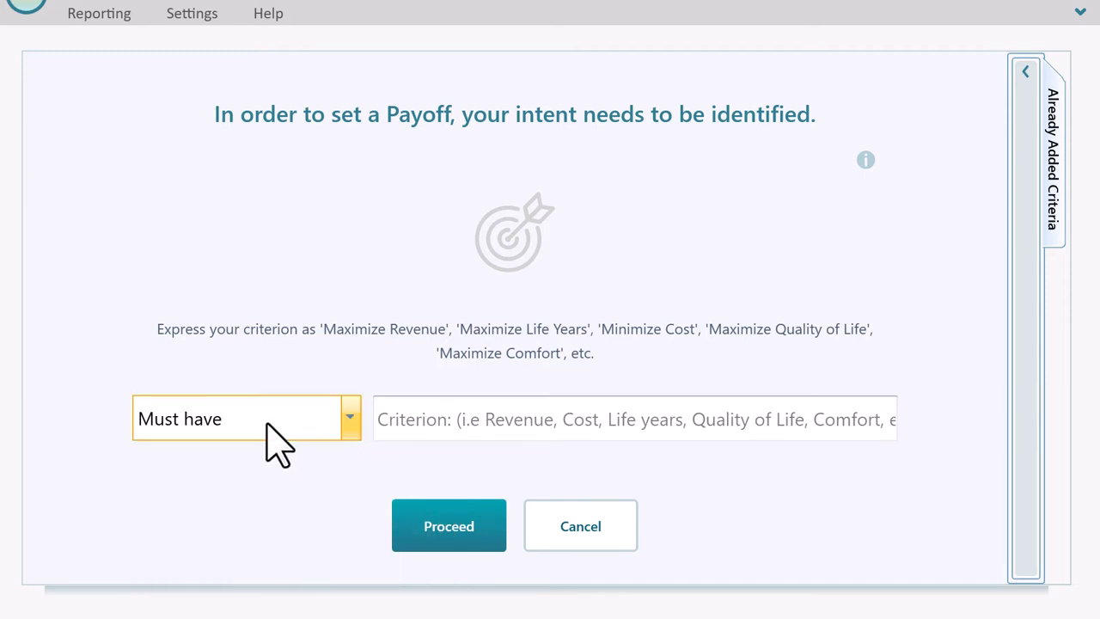
pyautogui.write('Good neighborhood')
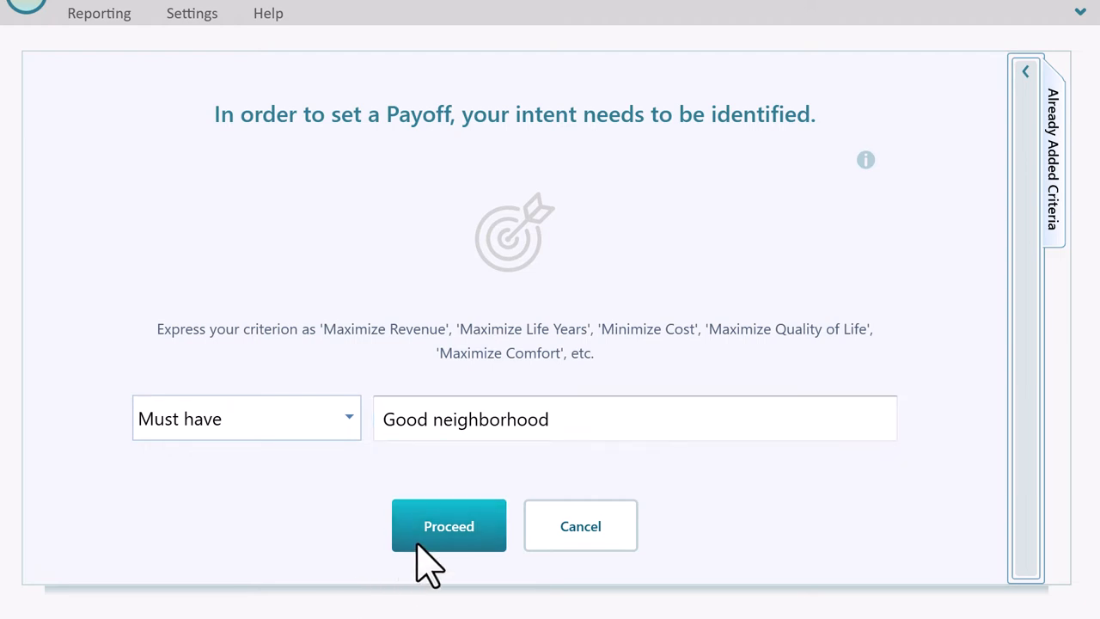
pyautogui.click(449, 525)
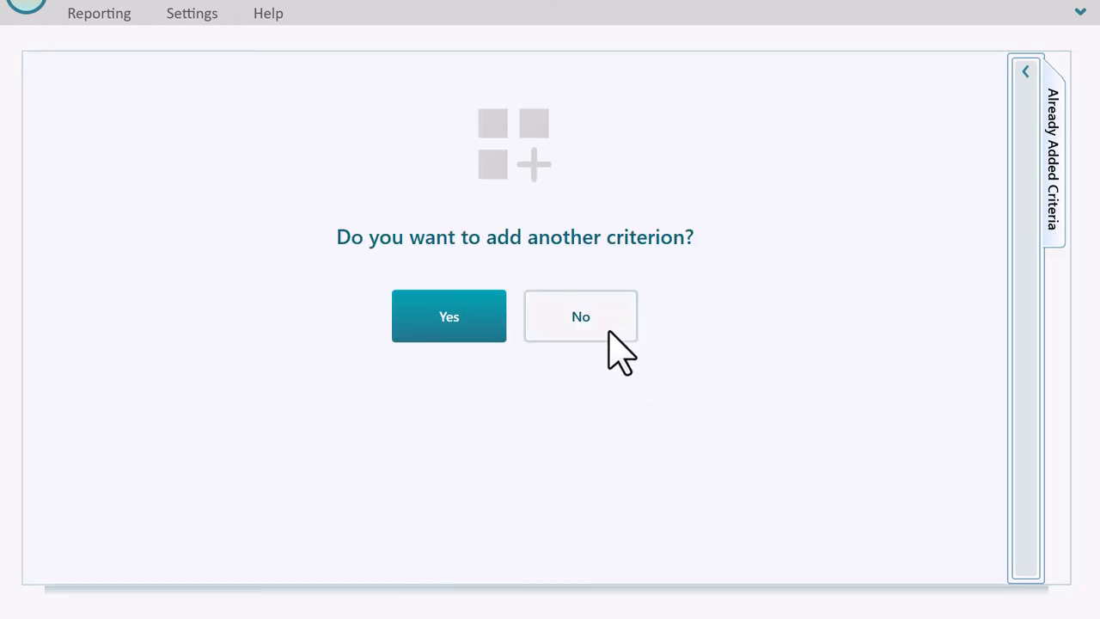
pyautogui.click(580, 316)
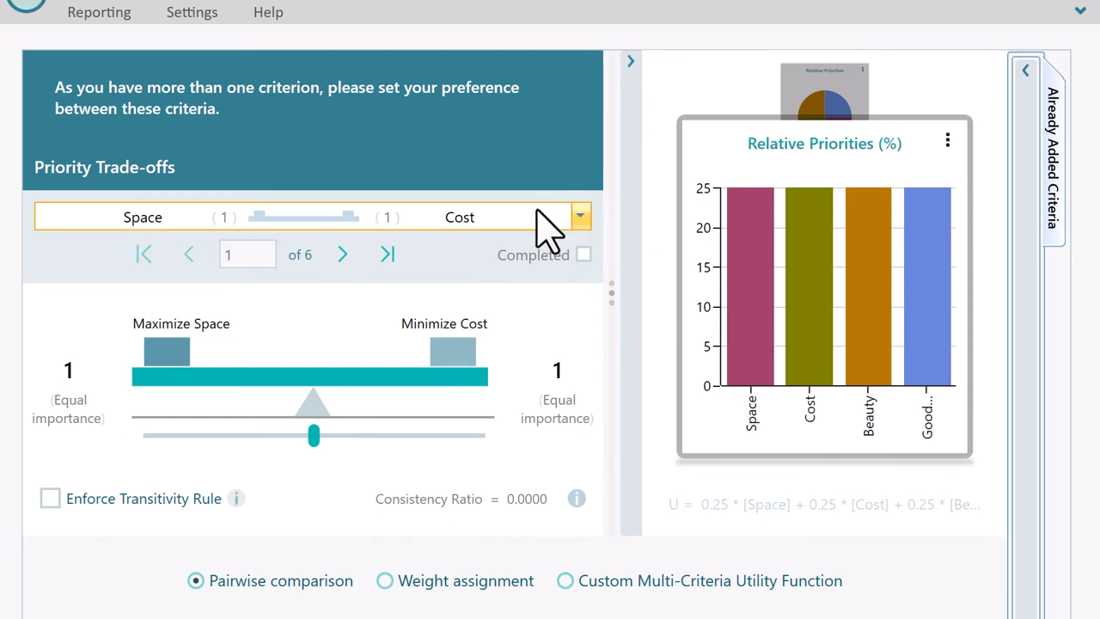
# - Adjust the Space versus Beauty importance comparison, then raise Space's weight
pyautogui.click(581, 216)
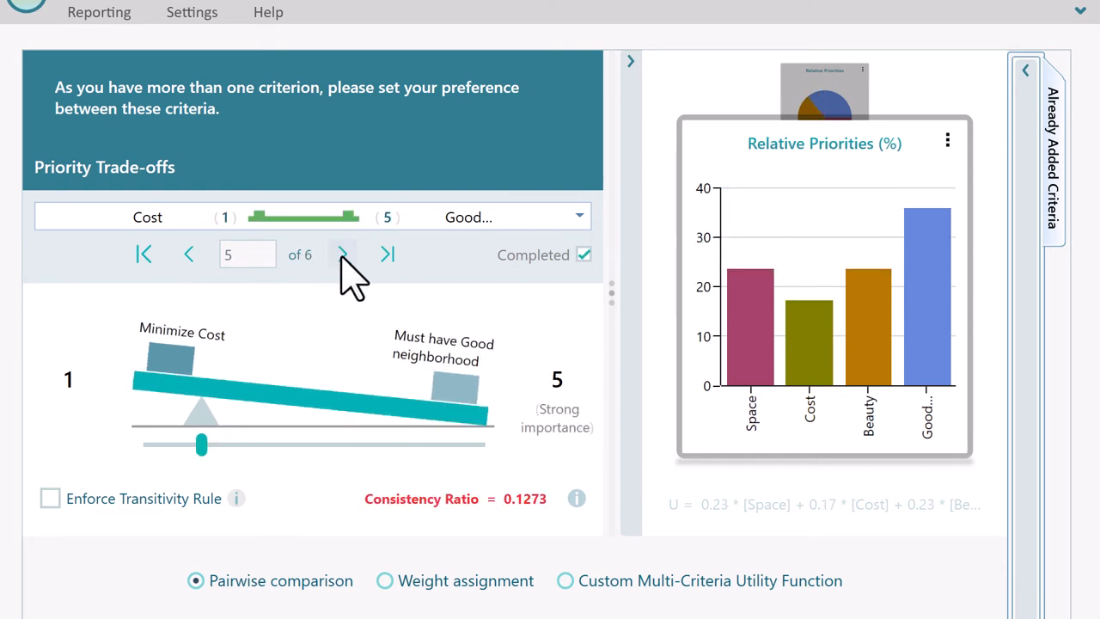
pyautogui.click(343, 253)
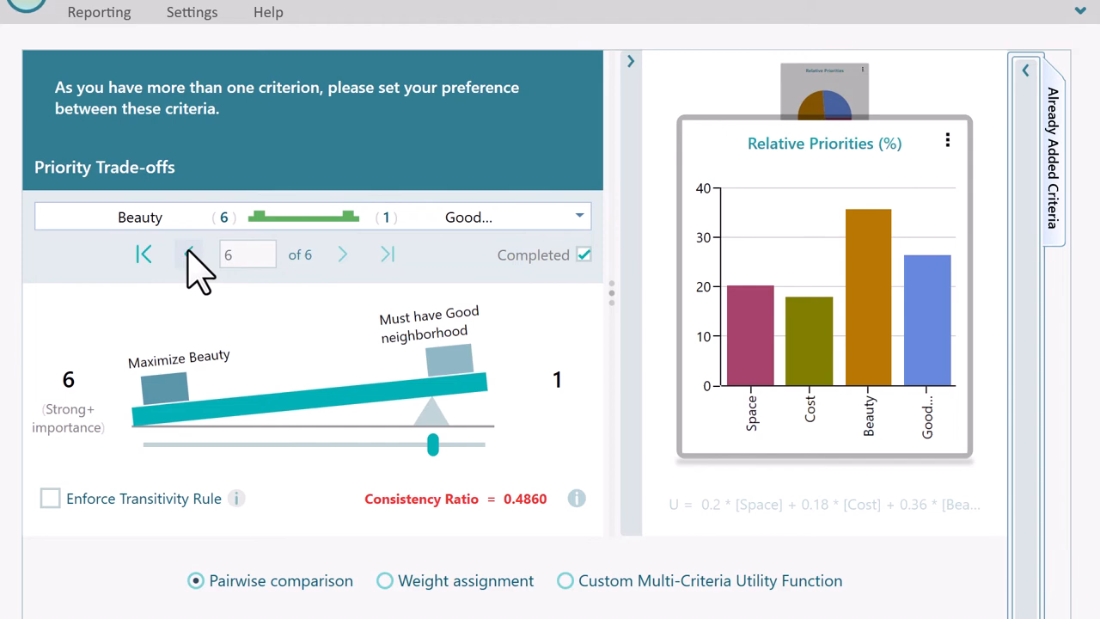
pyautogui.click(188, 254)
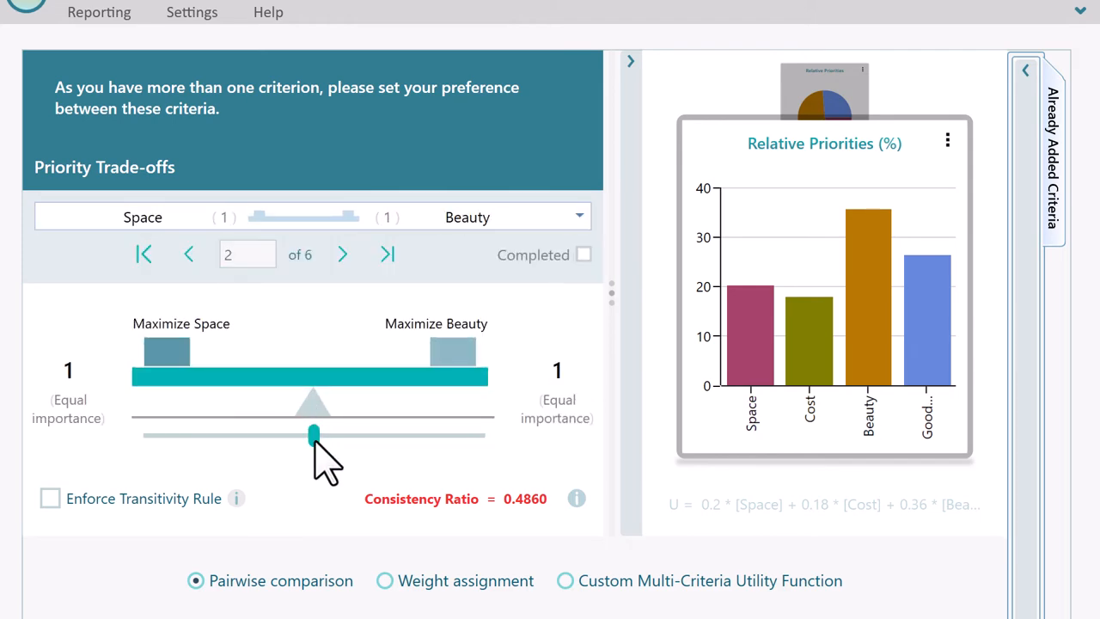
pyautogui.moveTo(312, 434); pyautogui.dragTo(230, 434)
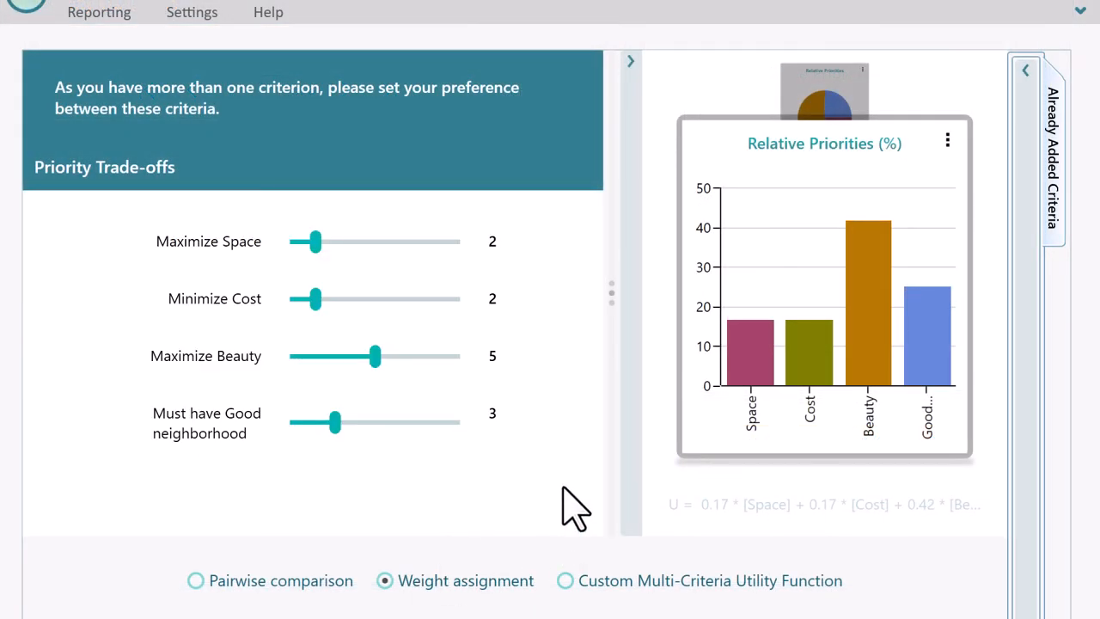
pyautogui.moveTo(315, 241); pyautogui.dragTo(353, 242)
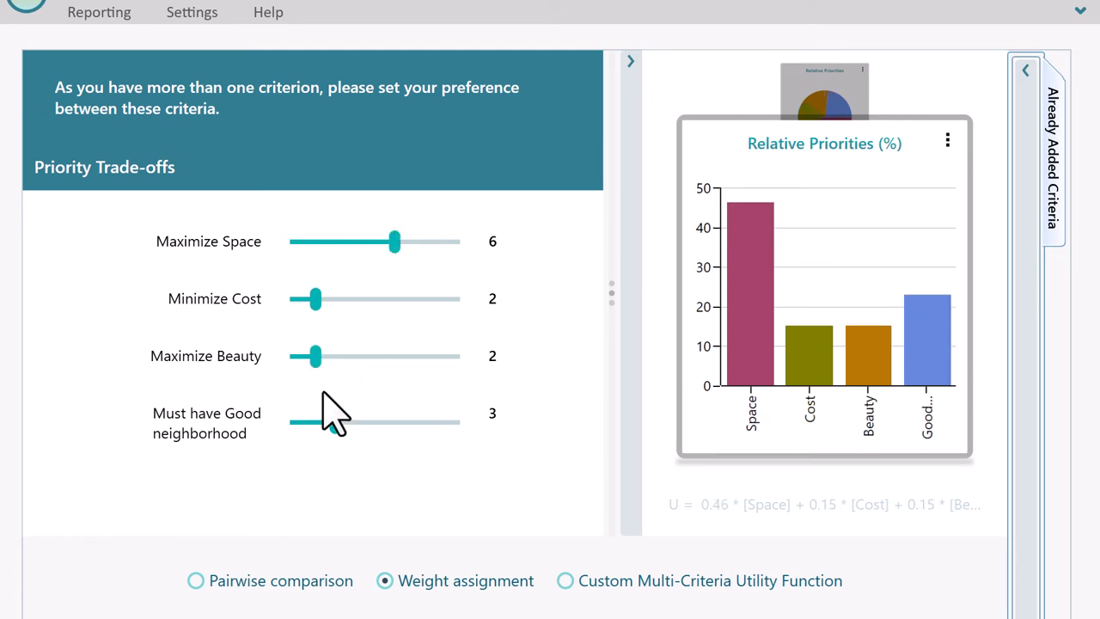
# - Switch priorities to a Custom Multi-Criteria Utility Function expression
pyautogui.click(565, 580)
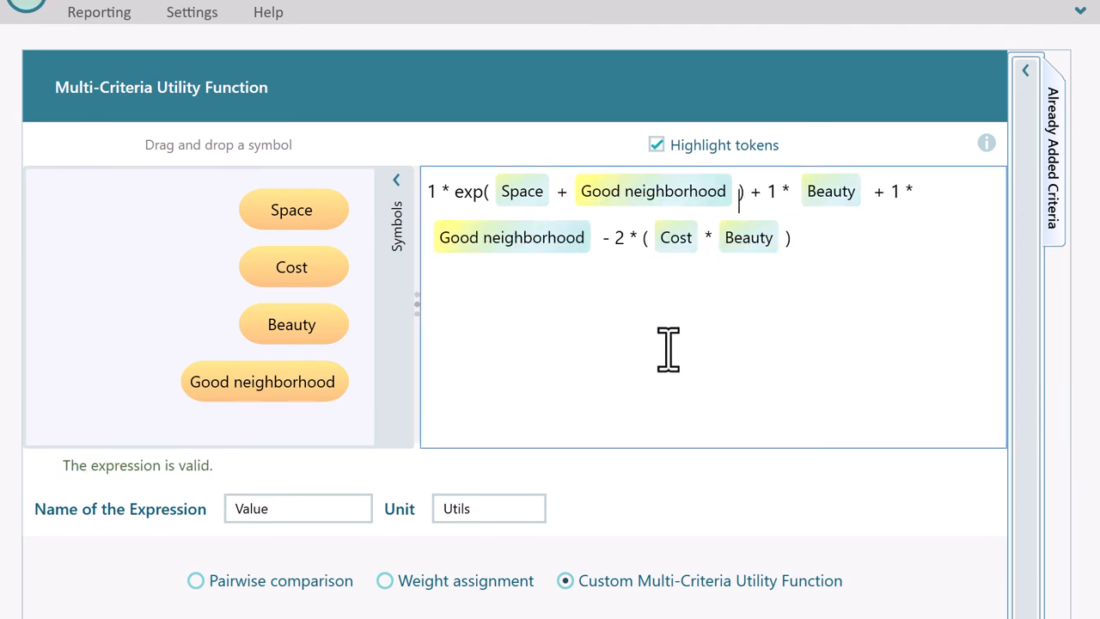
# - Apply log to Beauty, rename the expression Score, and proceed to payoffs
pyautogui.write('log(')
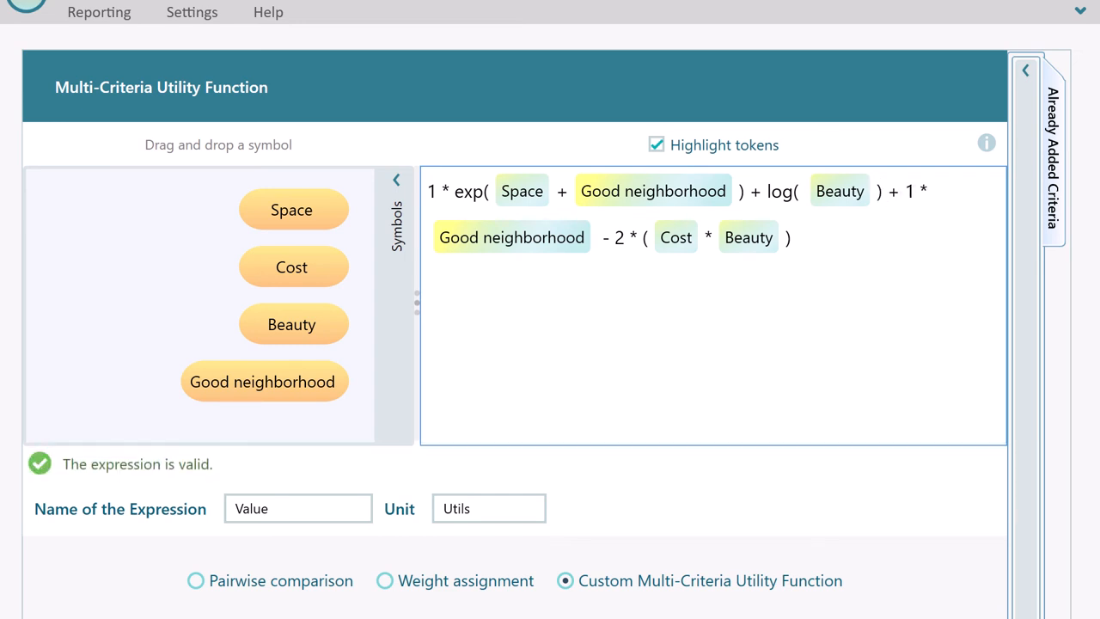
pyautogui.moveTo(50, 411)
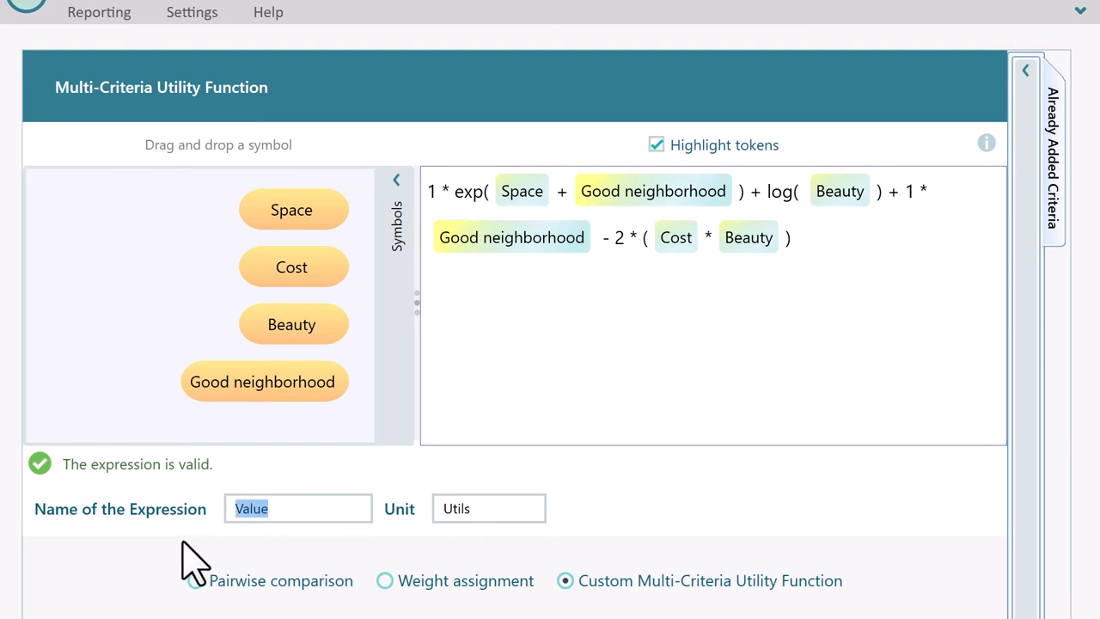
pyautogui.write('Score')
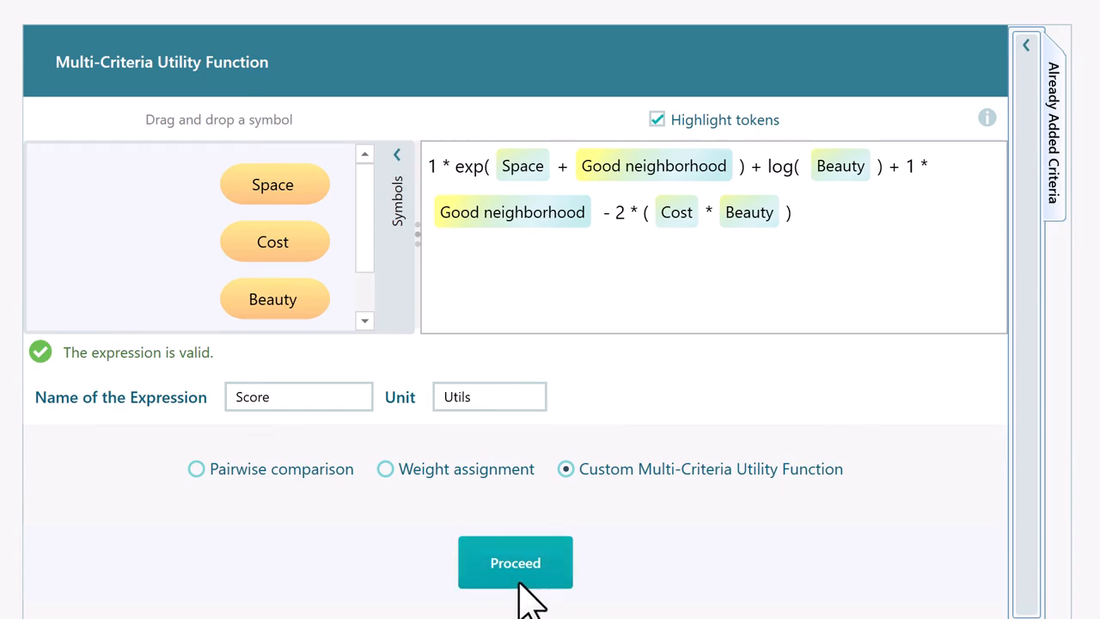
pyautogui.click(515, 562)
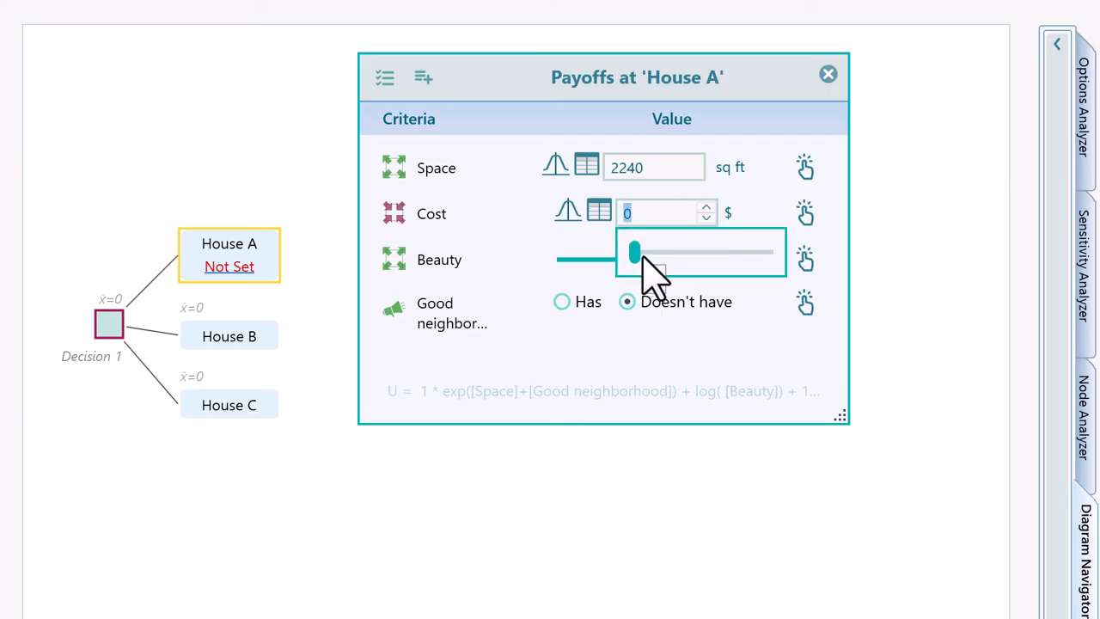
# - Set Beauty slider ratings for House A and House B, advancing through each payoff dialog
pyautogui.moveTo(634, 252); pyautogui.dragTo(623, 260)
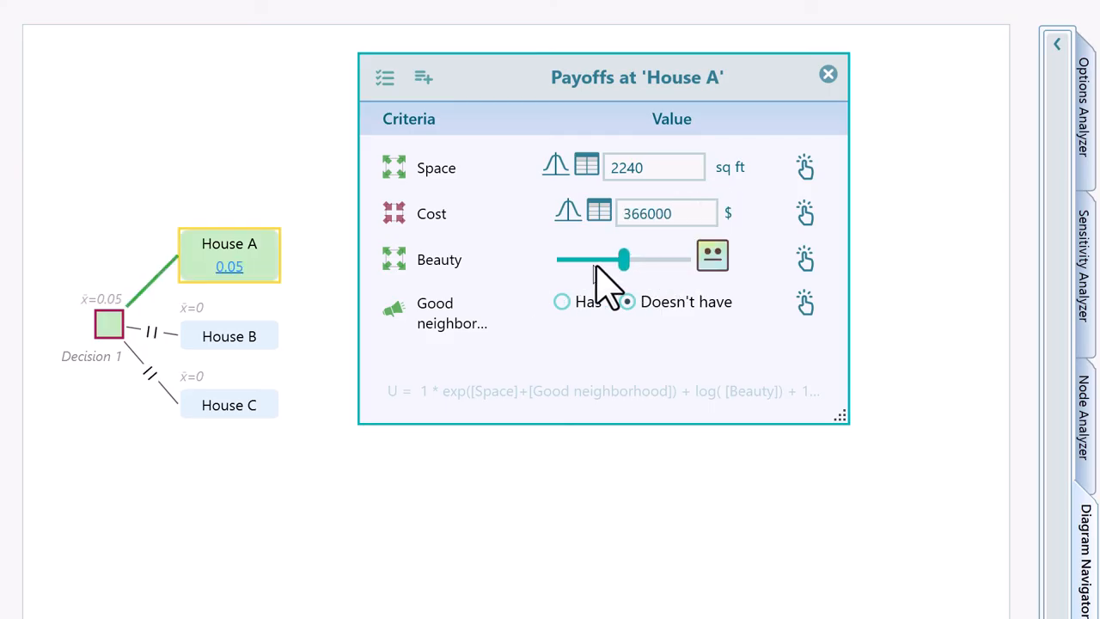
pyautogui.moveTo(623, 260); pyautogui.dragTo(658, 259)
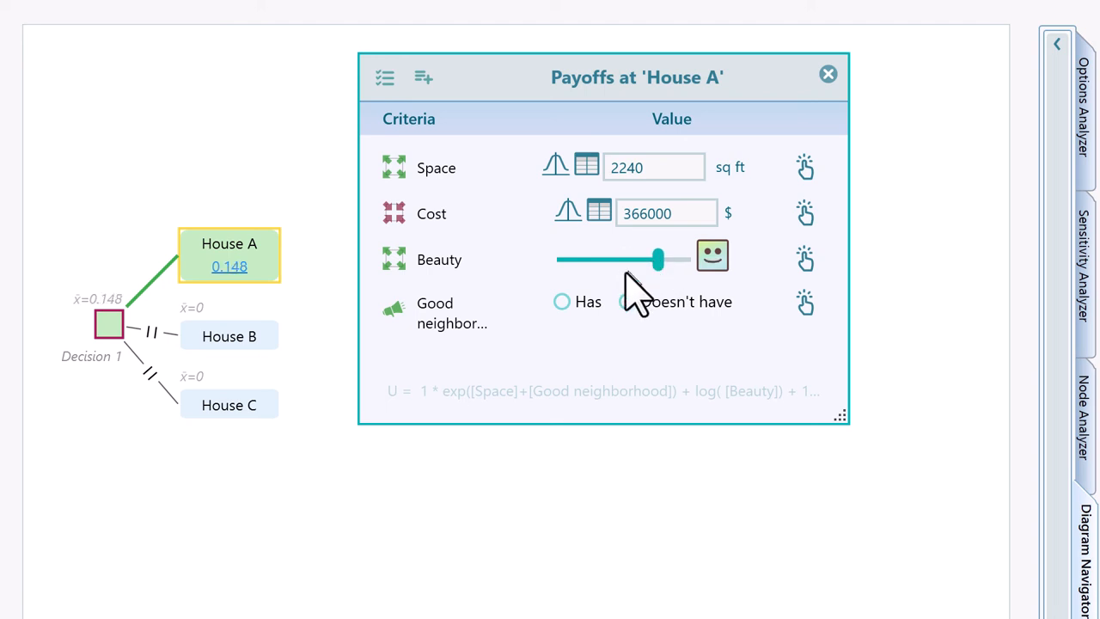
pyautogui.click(828, 74)
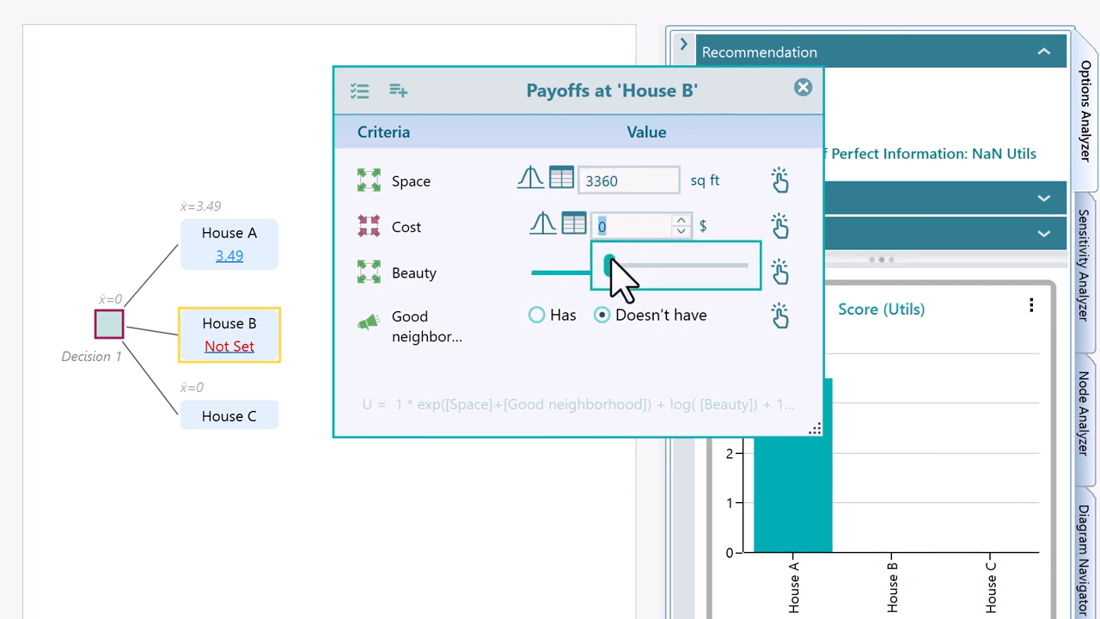
pyautogui.moveTo(608, 266); pyautogui.dragTo(550, 274)
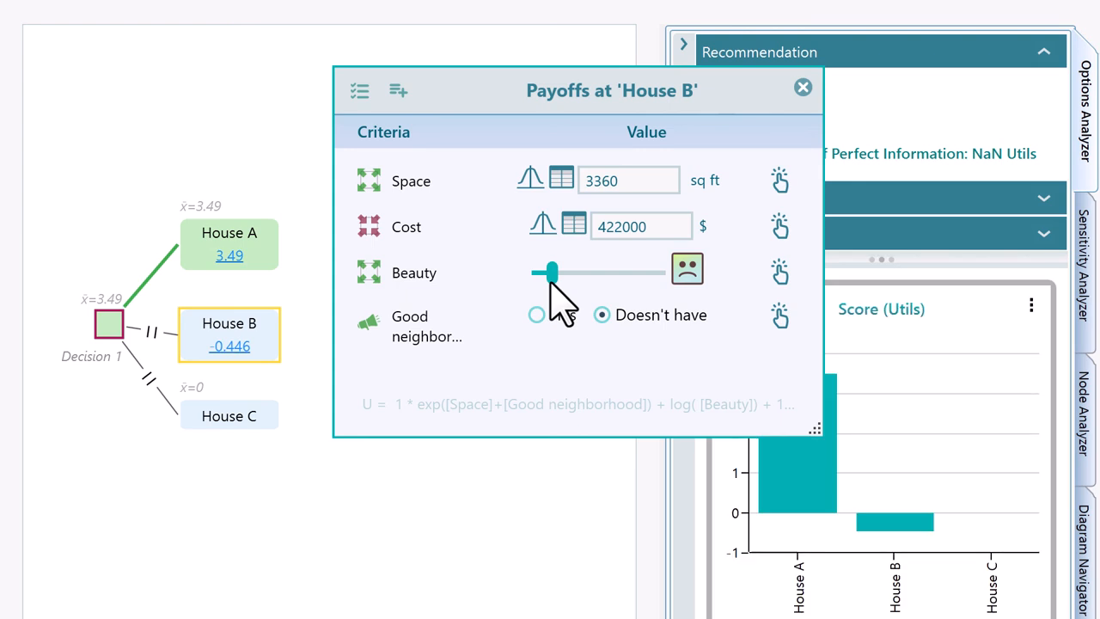
pyautogui.moveTo(550, 273); pyautogui.dragTo(643, 274)
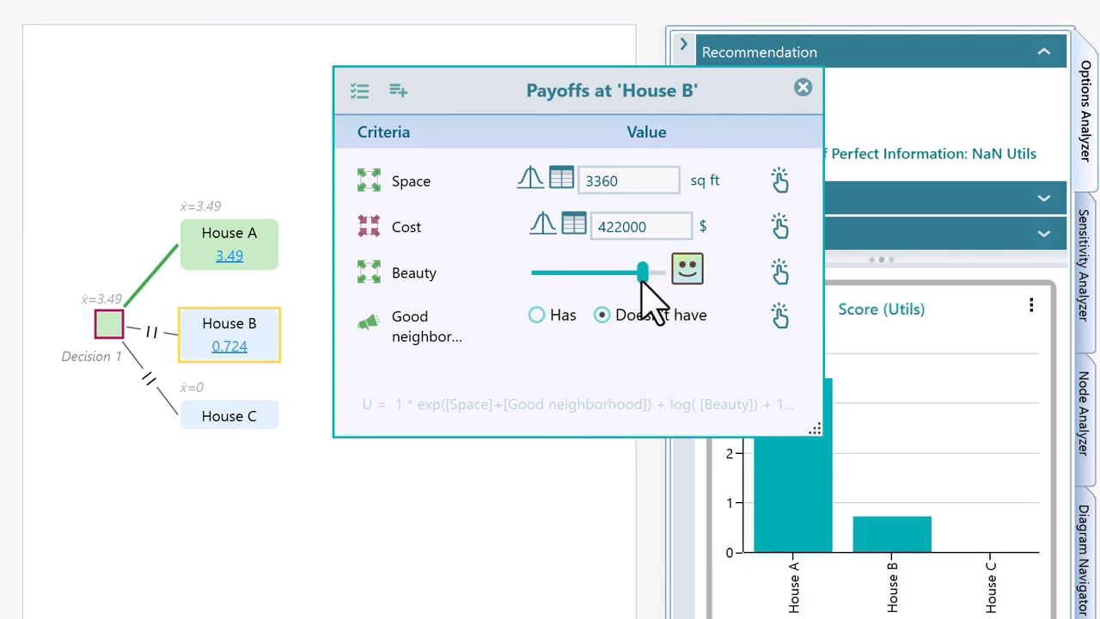
pyautogui.moveTo(692, 219)
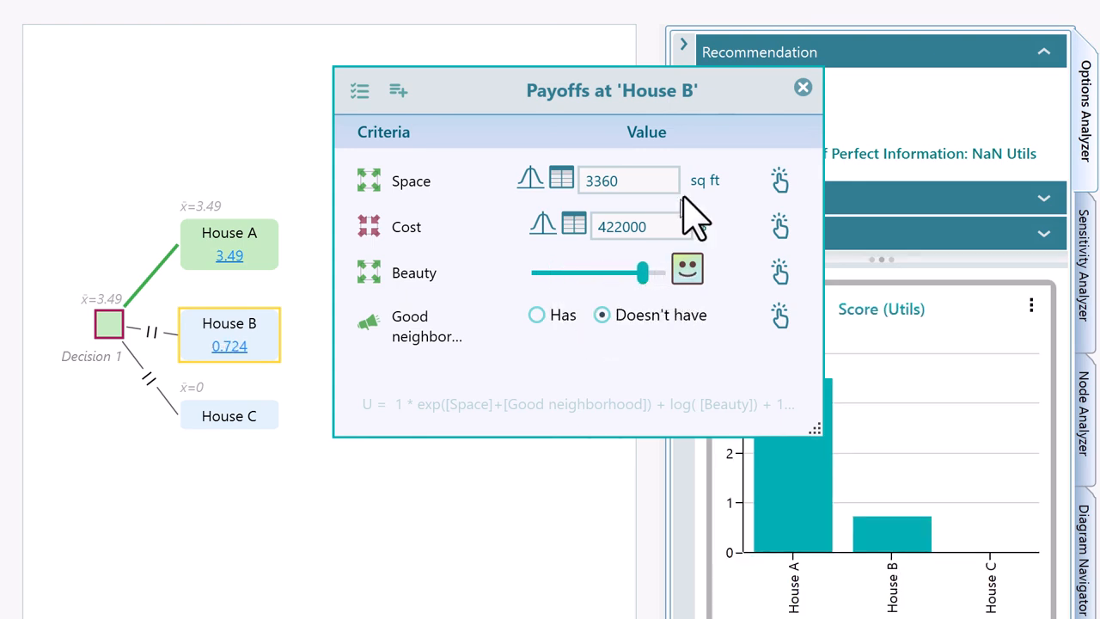
pyautogui.click(803, 87)
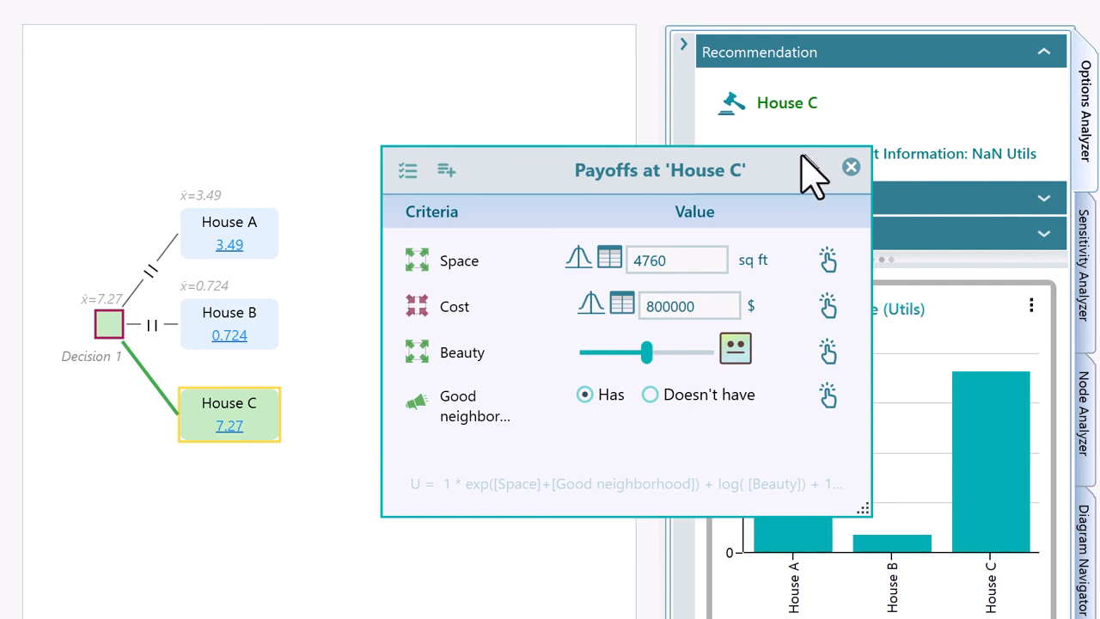
# - Close House C's payoffs and expand the metric table of scores and max regrets
pyautogui.click(851, 167)
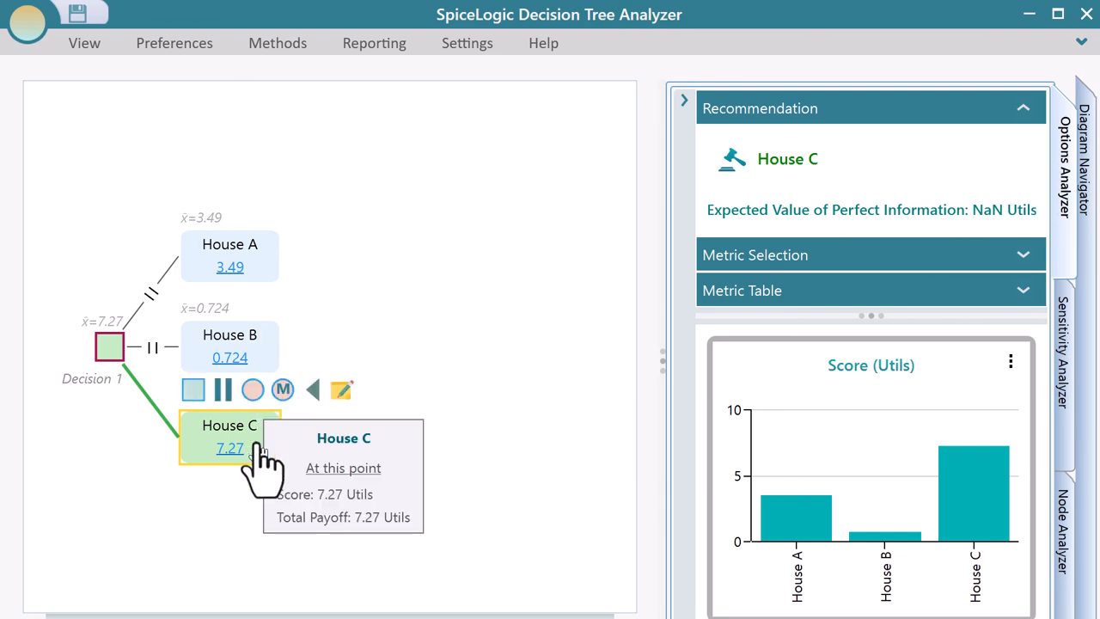
pyautogui.moveTo(262, 469)
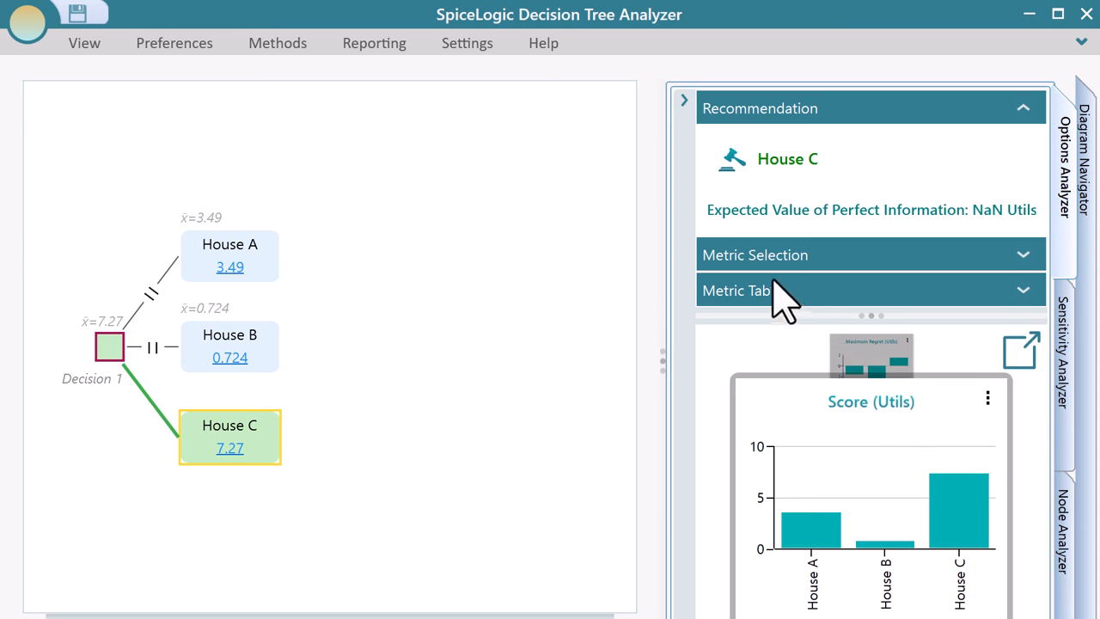
pyautogui.click(742, 290)
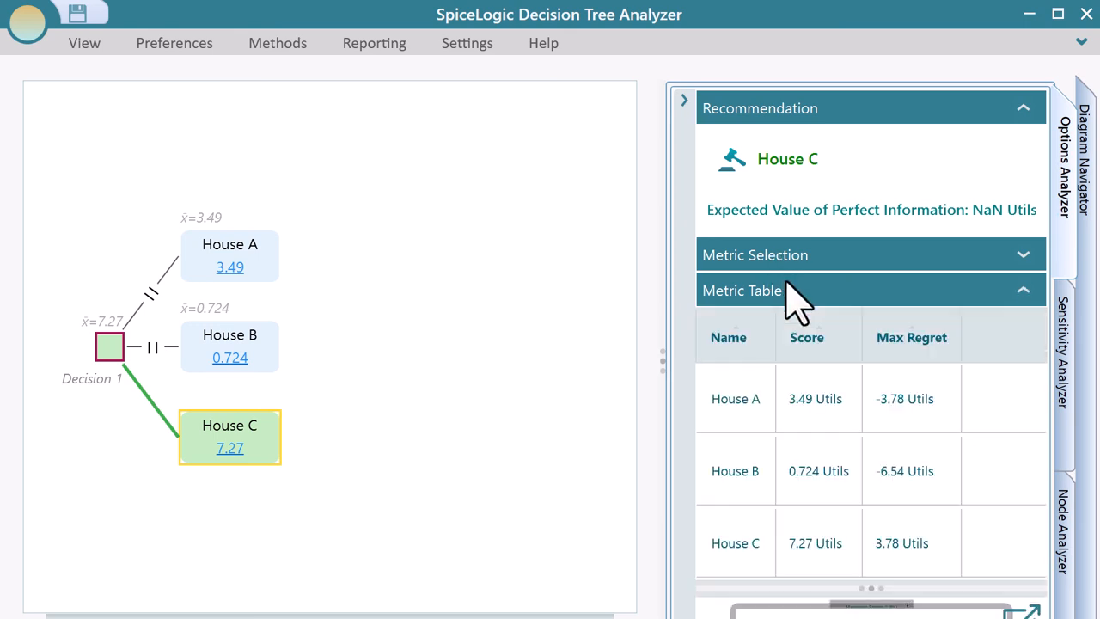